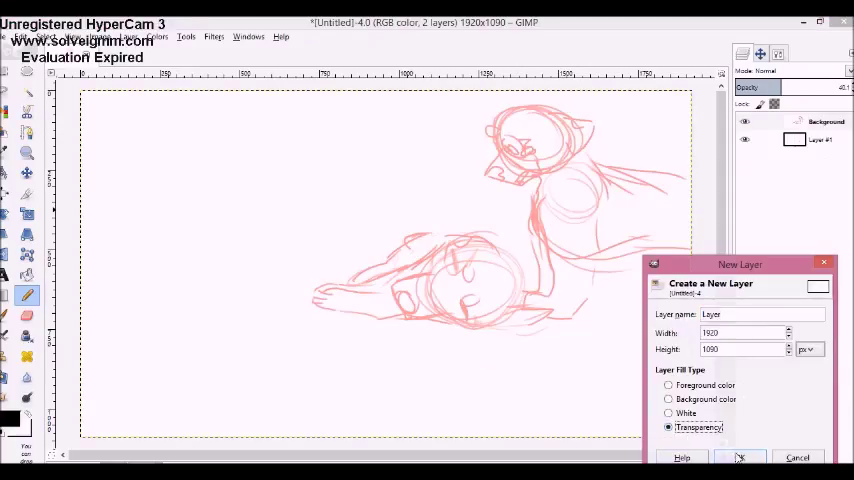
Create a new transparent-fill layer for black lineart over the pink dog sketch.
{"action": "left_click", "coordinate": [740, 457]}
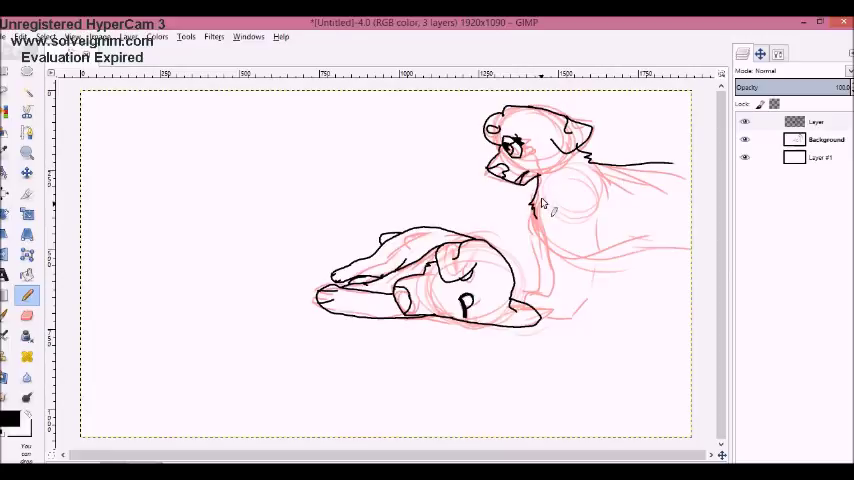
Trace more black Pencil outline over the dog sketch.
{"action": "left_click_drag", "start_coordinate": [535, 200], "coordinate": [555, 330]}
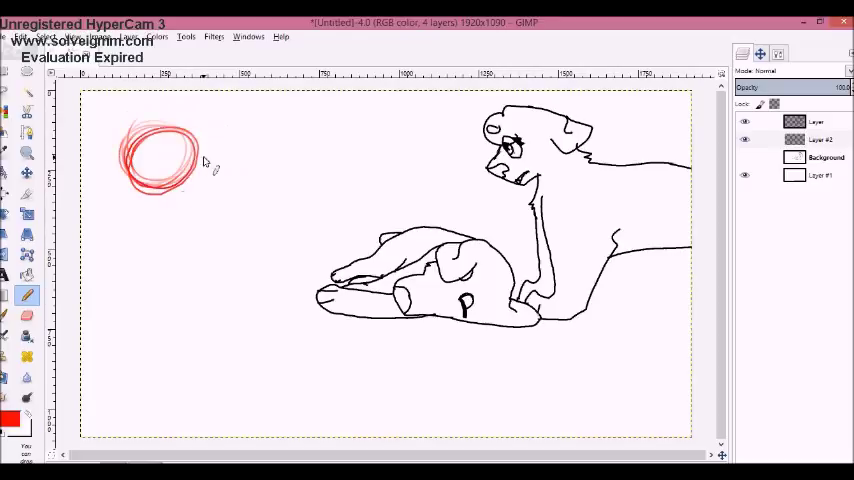
Bring up the Save Image dialog showing the Documents folder.
{"action": "left_click_drag", "start_coordinate": [175, 160], "coordinate": [210, 180]}
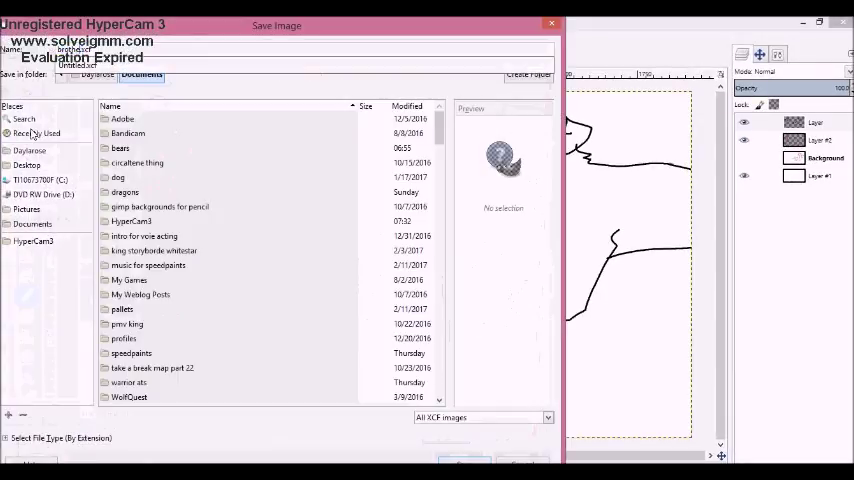
Choose the save location for 'brother speedpaint' in the Save Image dialog.
{"action": "left_click", "coordinate": [118, 177]}
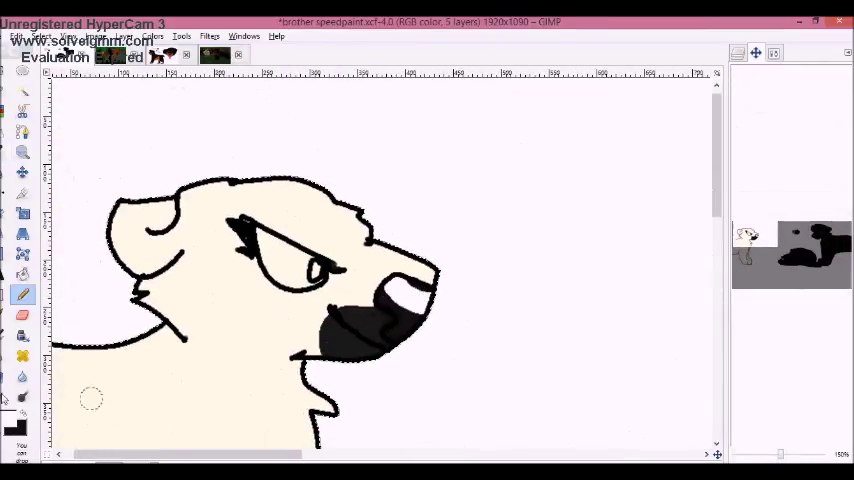
Paint base colour onto the white dog and confirm a pale pink paint colour.
{"action": "left_click", "coordinate": [272, 248]}
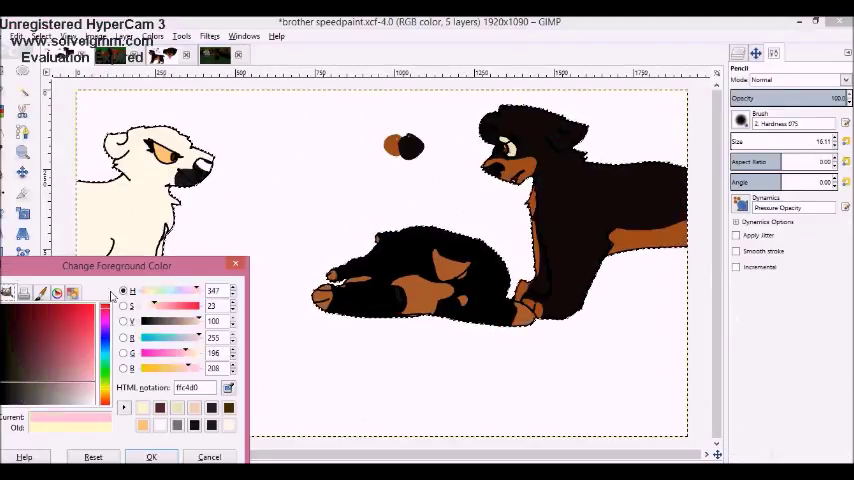
{"action": "left_click", "coordinate": [151, 457]}
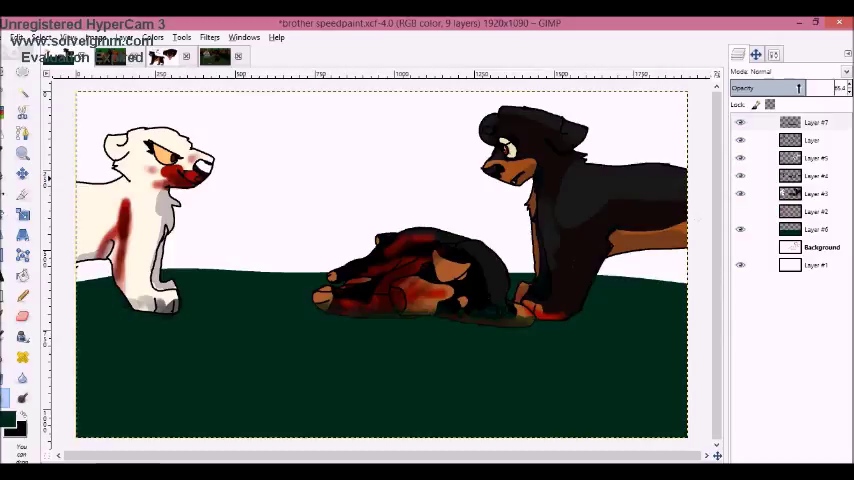
Add a new layer for dark green shadows beneath the dogs.
{"action": "left_click", "coordinate": [821, 247]}
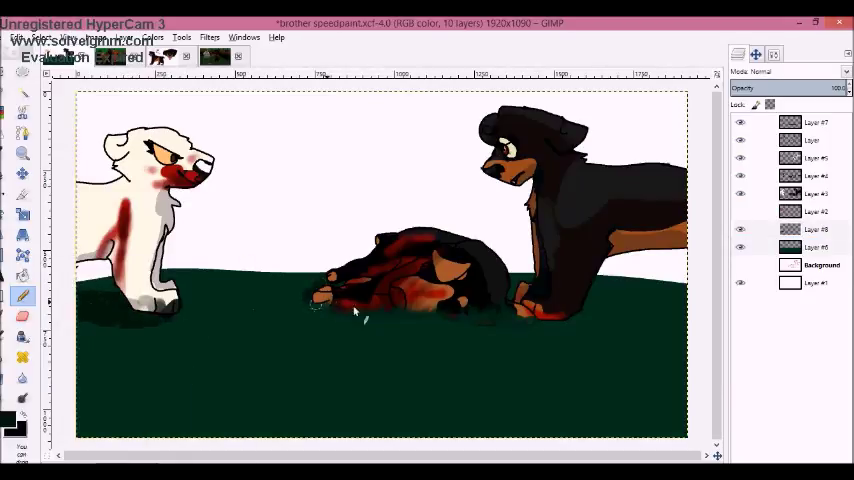
Add a layer for brown tree trunks, then select the Background layer.
{"action": "left_click", "coordinate": [815, 247]}
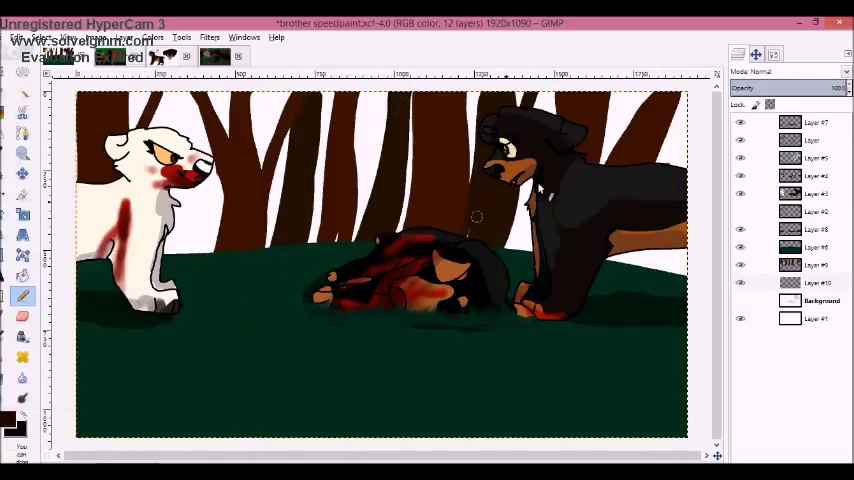
{"action": "left_click", "coordinate": [815, 300]}
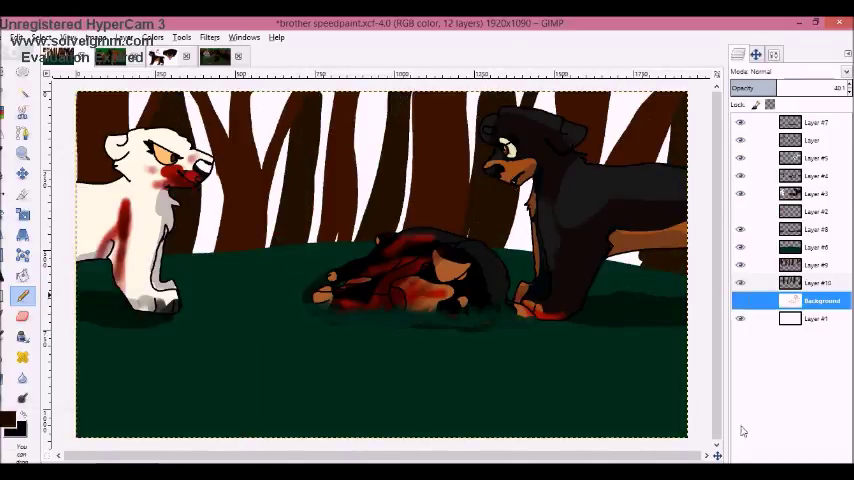